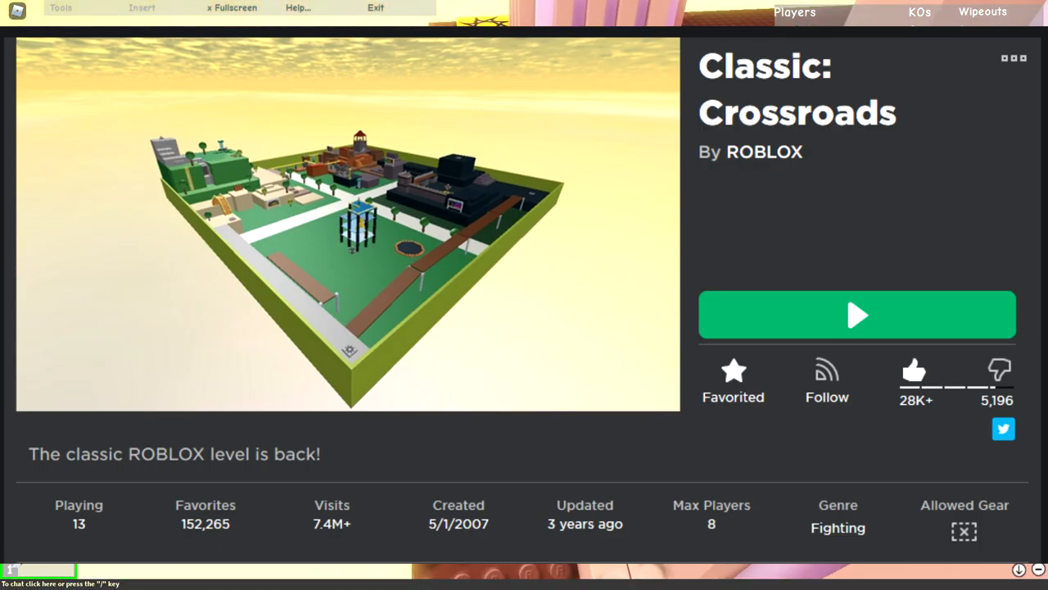
Step: Search Roblox for '1x1x1x1' over the gameplay footage, showing one matching user
left_click(857, 315)
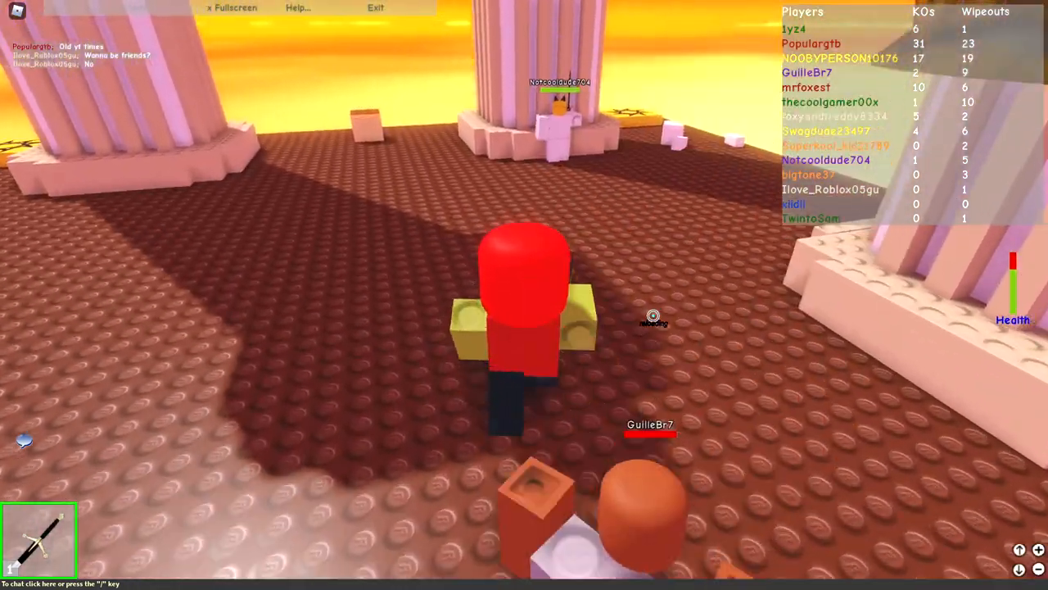
type("1x1x1x1")
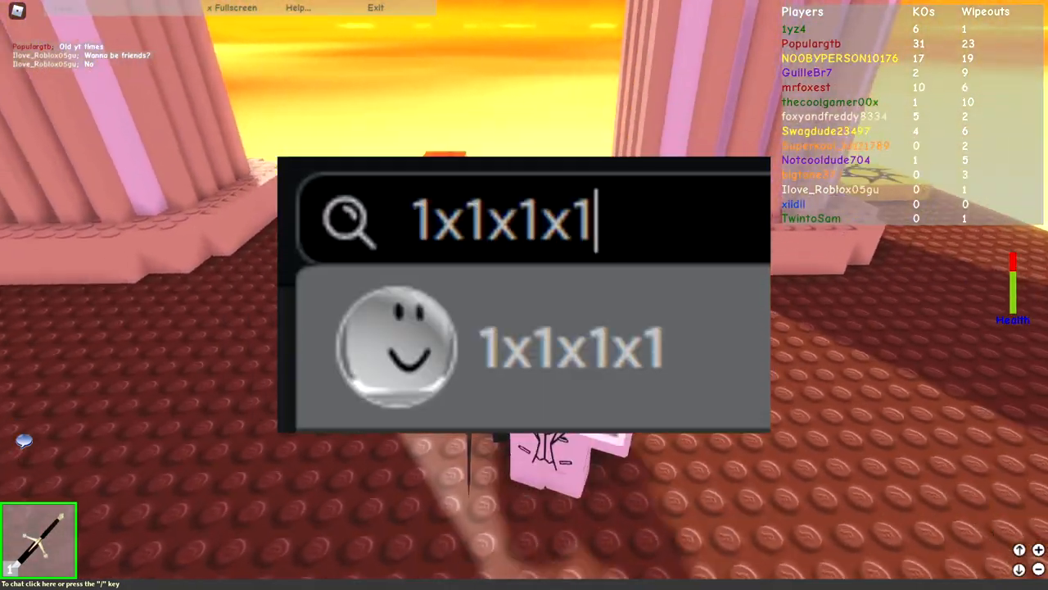